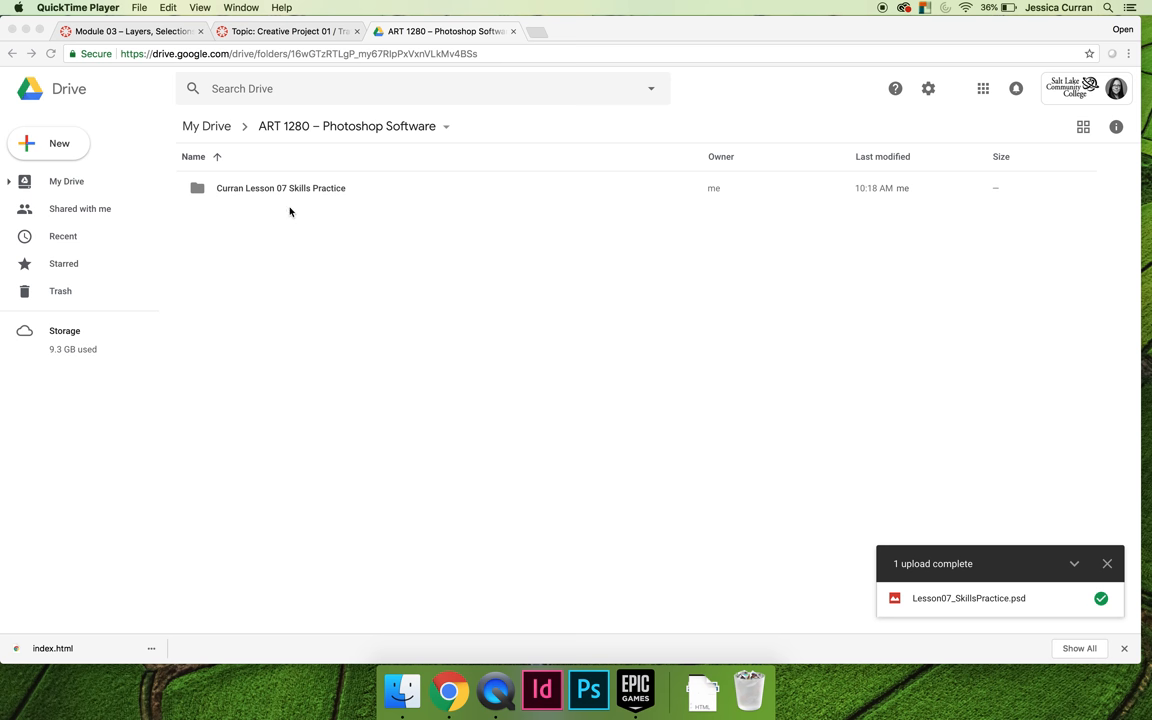
Enable link sharing on 'Curran Lesson 07 Skills Practice' as 'On - Anyone with the link' can view and save.
click(280, 188)
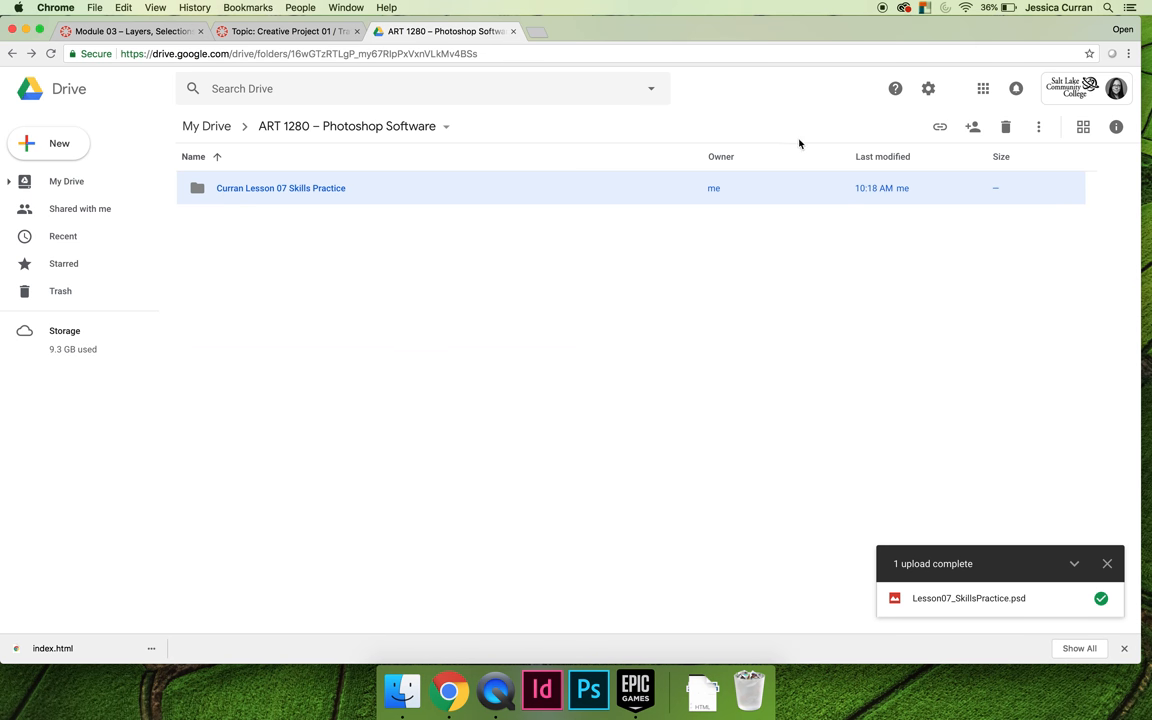
click(940, 128)
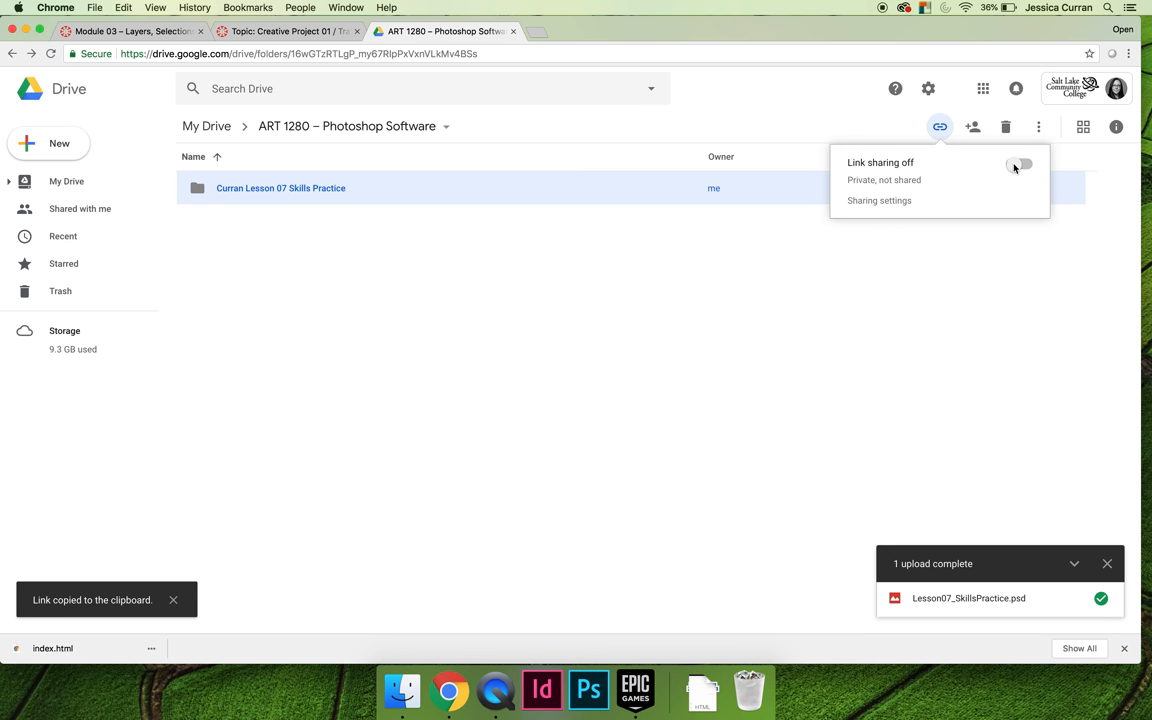
click(1020, 164)
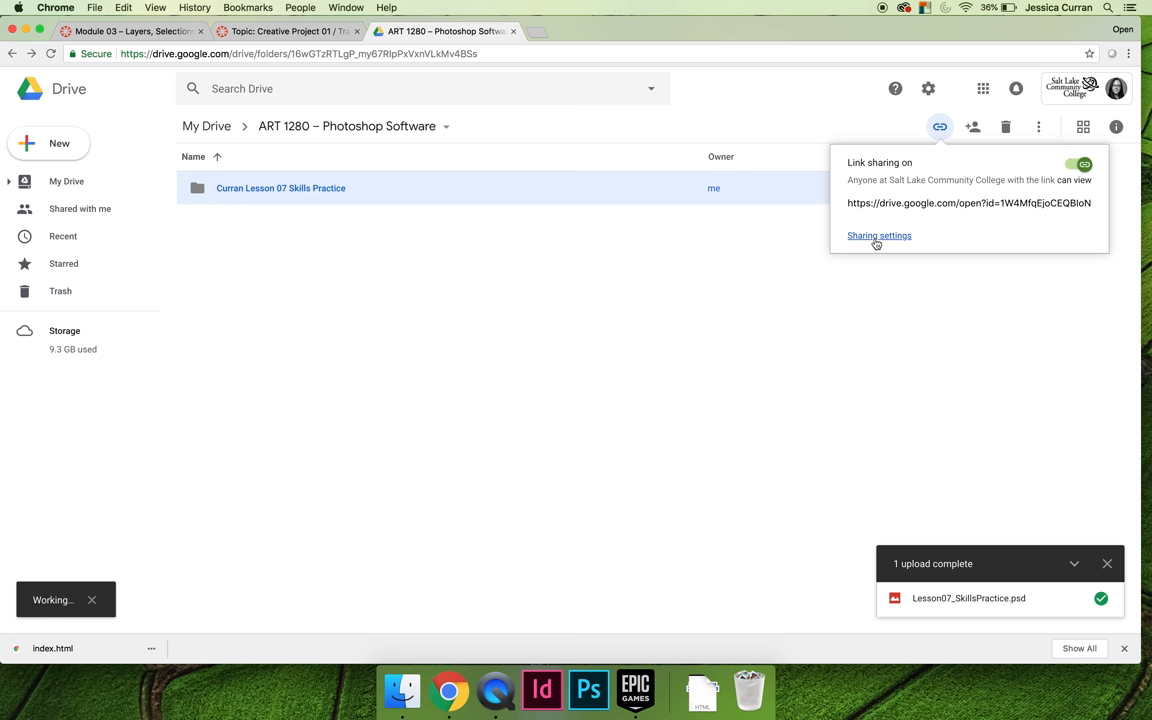
click(878, 236)
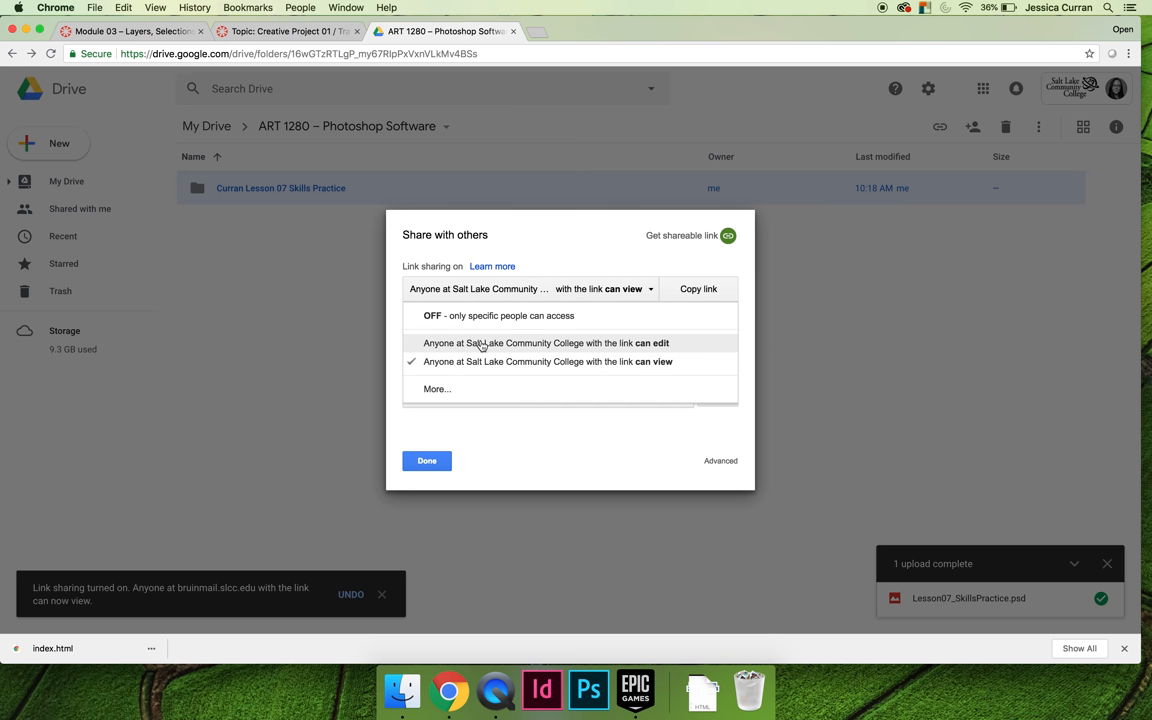
click(436, 388)
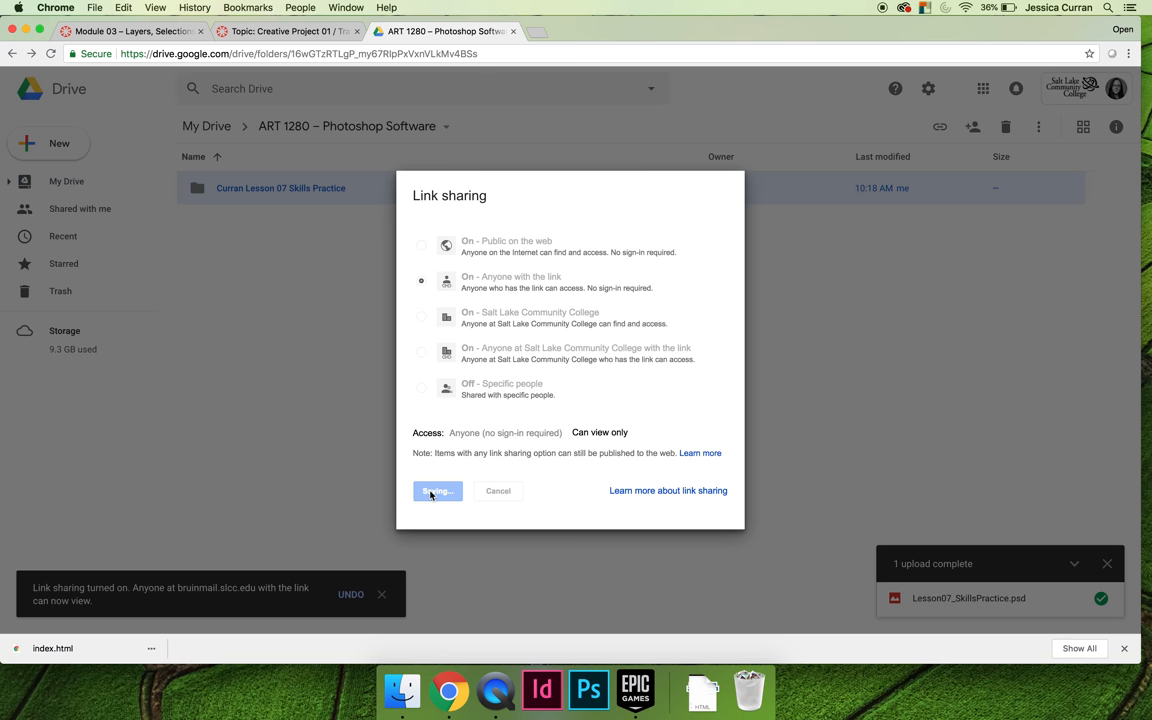
click(436, 490)
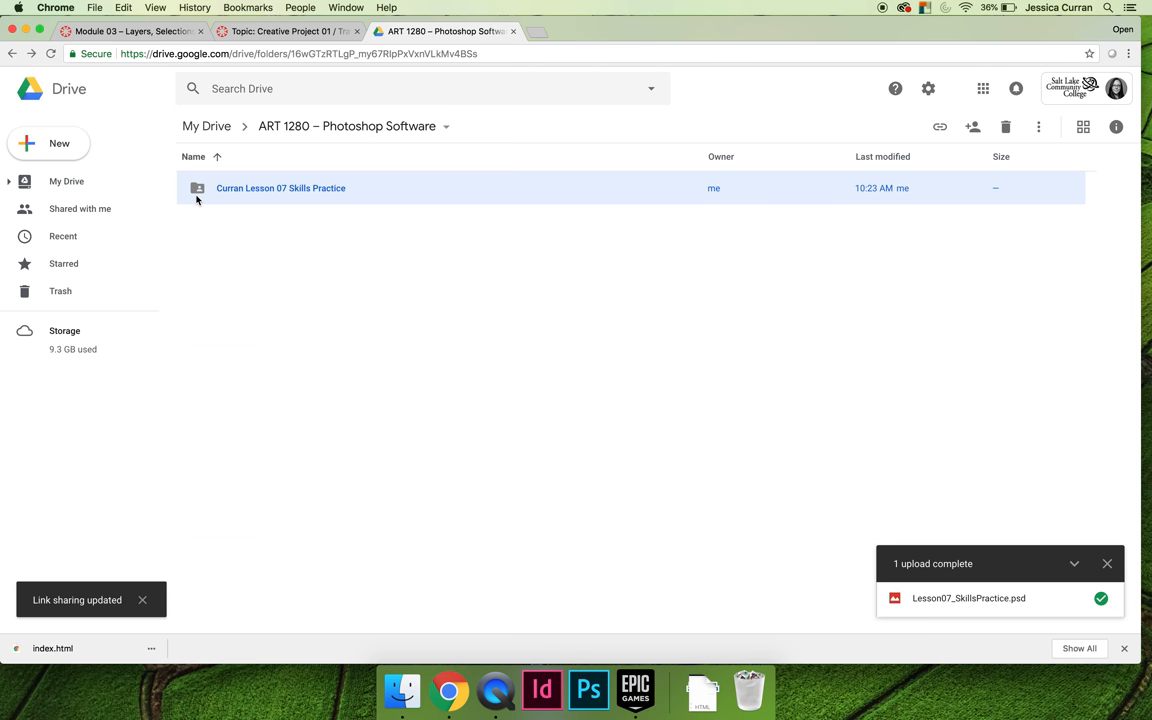
Inside the Lesson 07 folder, copy the shareable link of the _SMALL.png file.
double_click(280, 188)
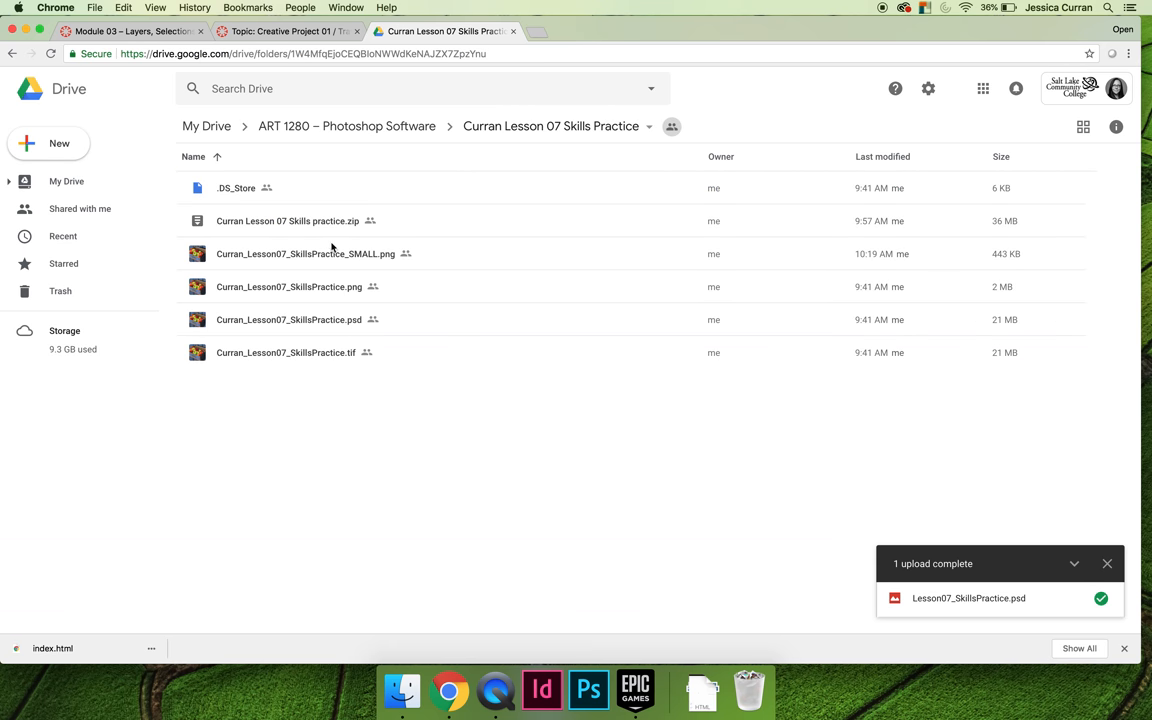
click(304, 252)
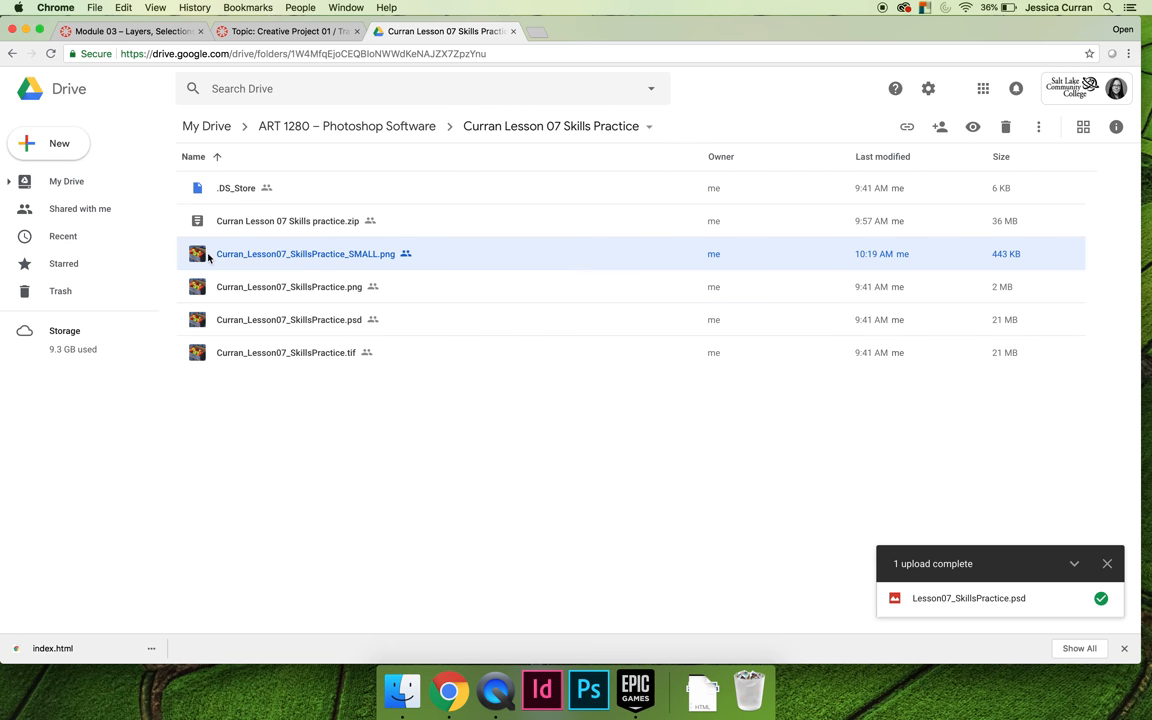
click(906, 128)
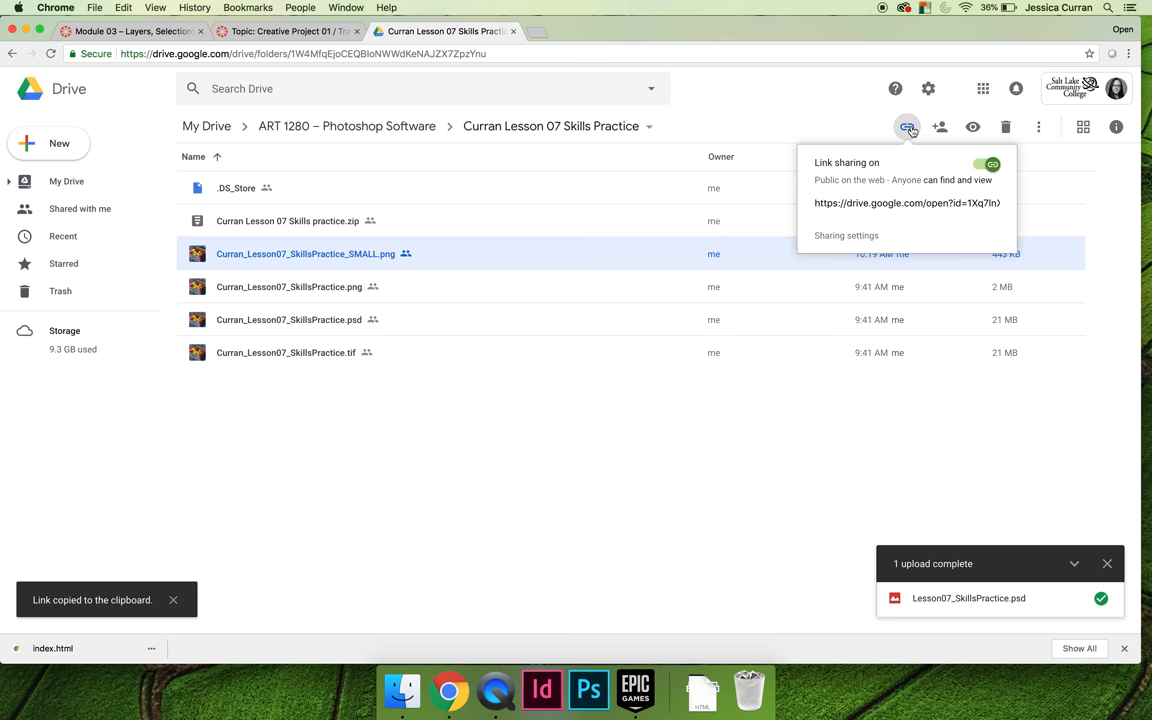
mouse_move(844, 188)
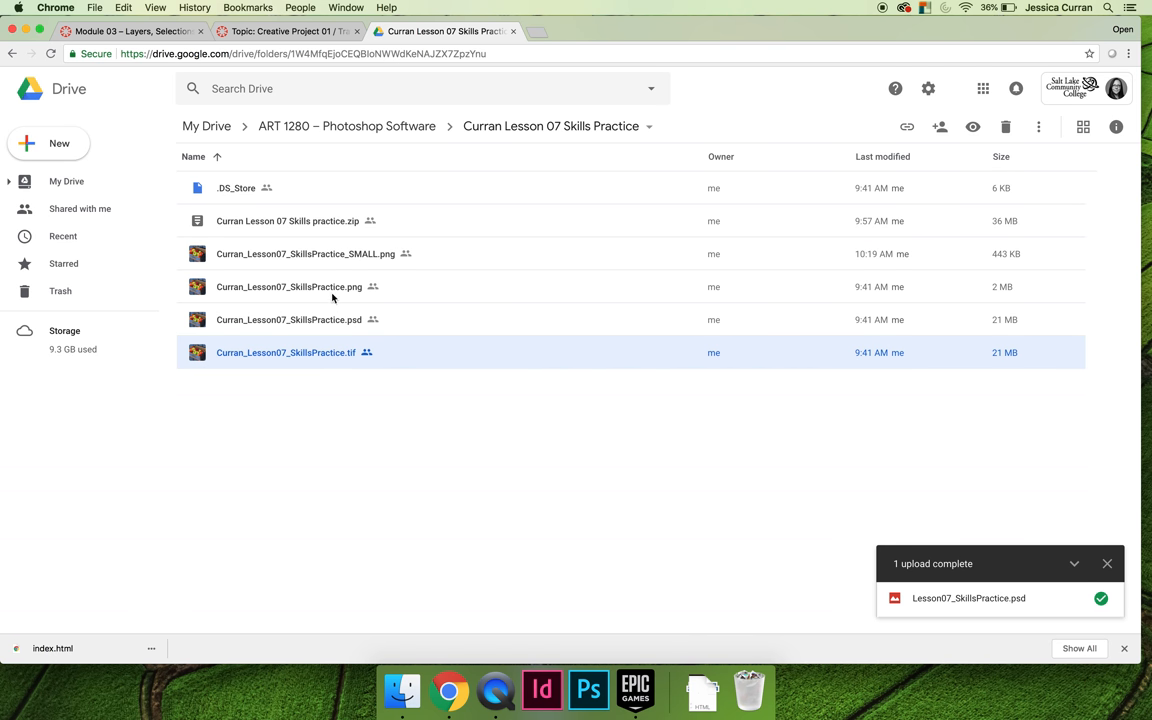
click(304, 252)
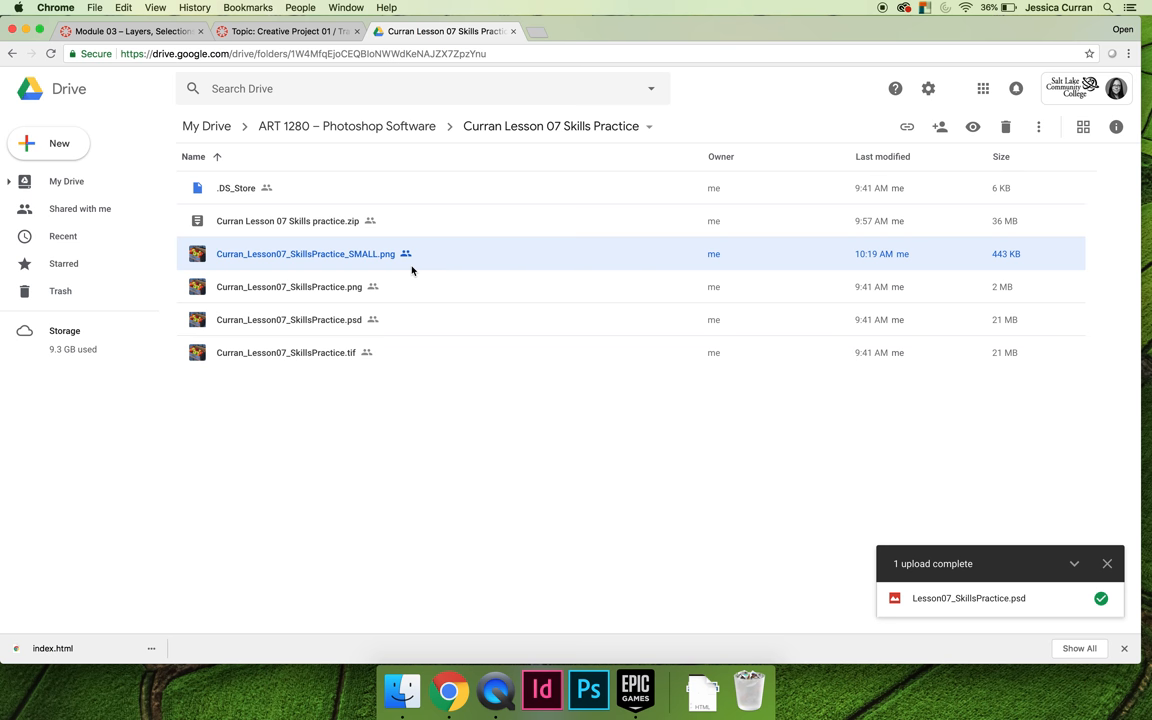
mouse_move(908, 128)
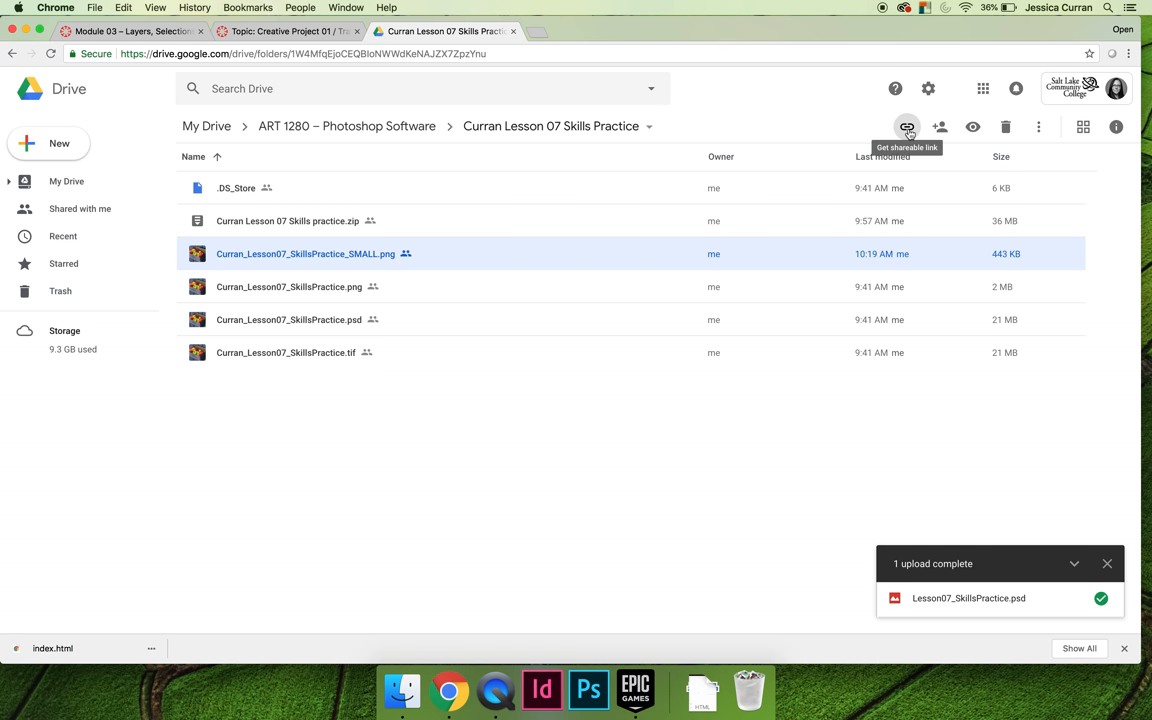
Set _SMALL.png link sharing to 'On - Public on the web', save and finish.
click(906, 128)
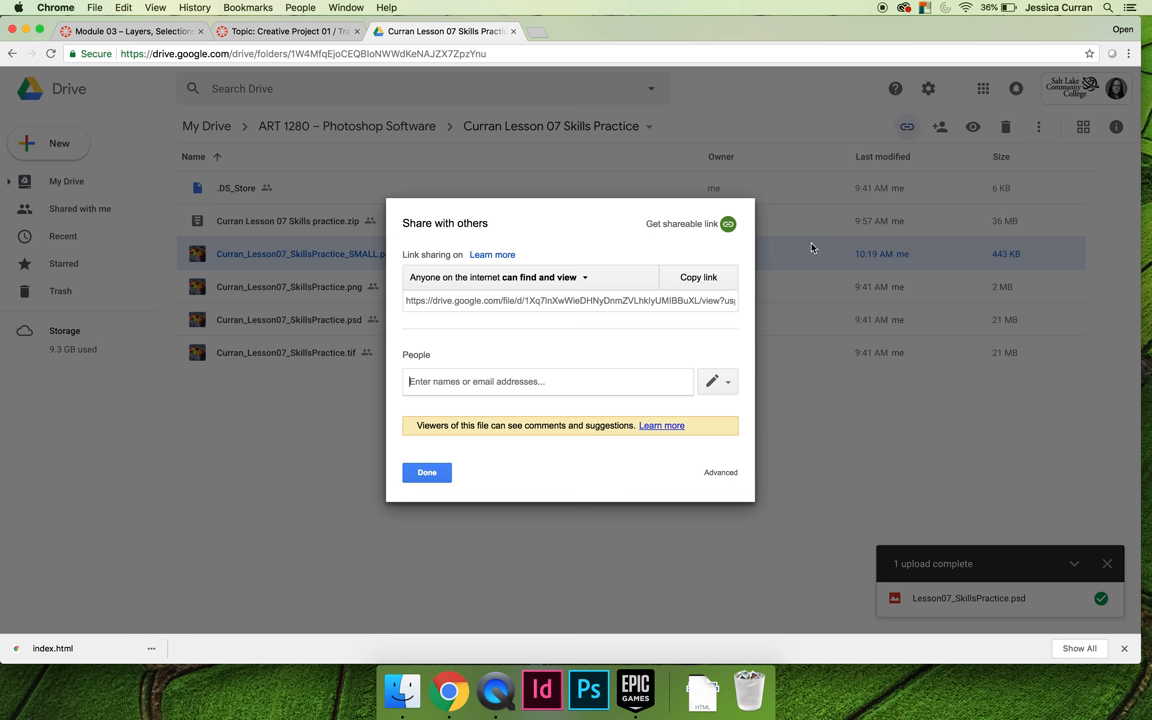
click(490, 276)
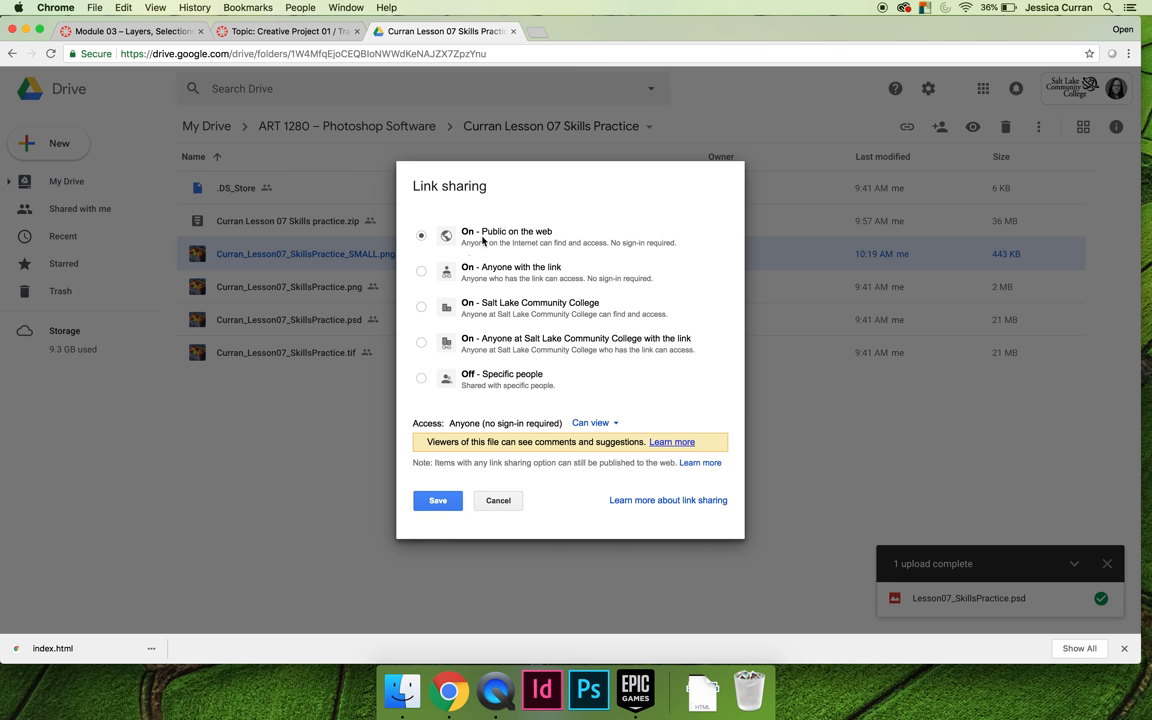
click(436, 500)
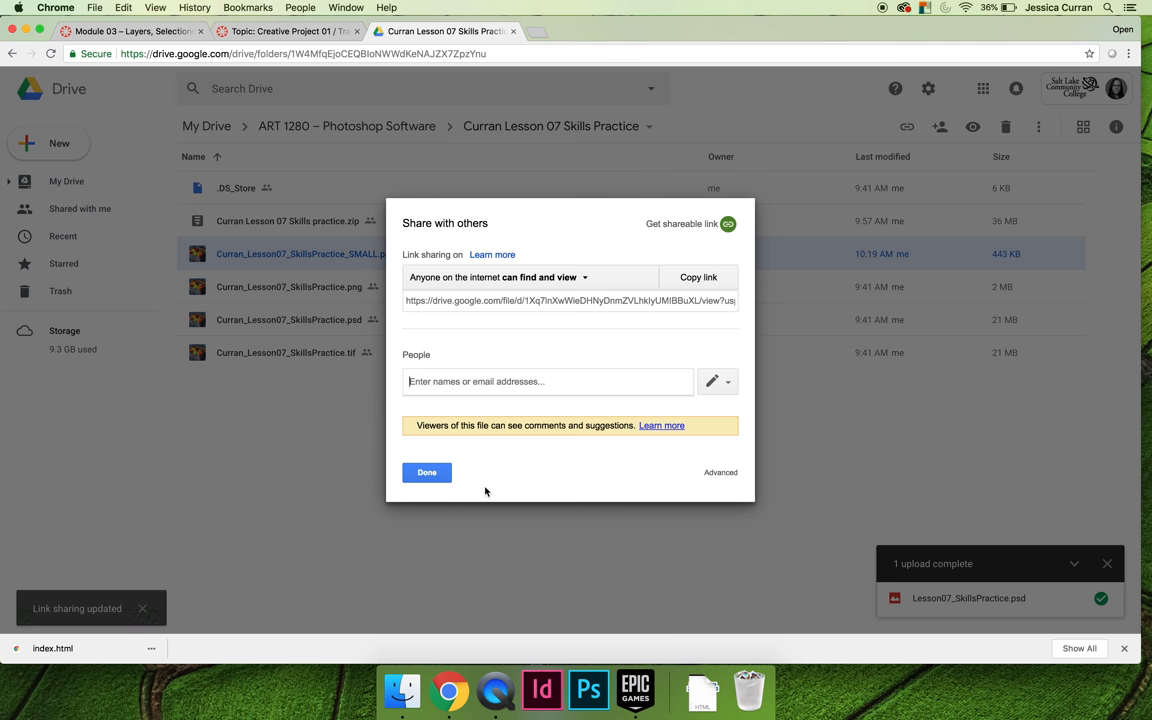
click(426, 472)
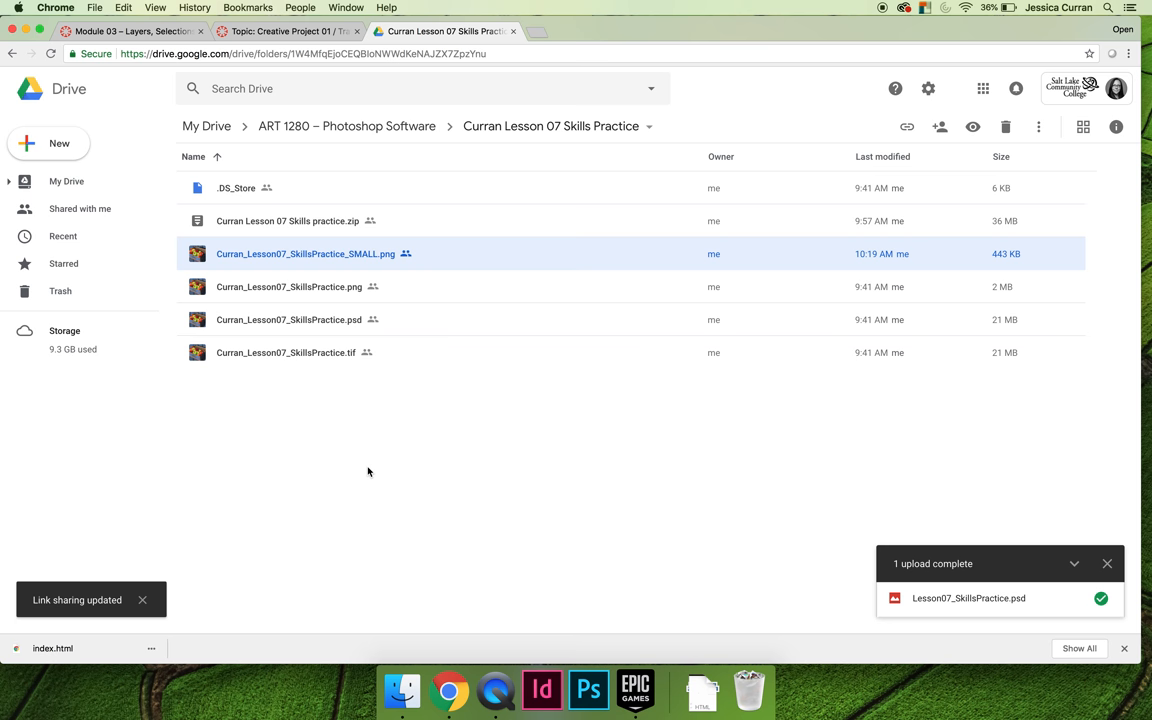